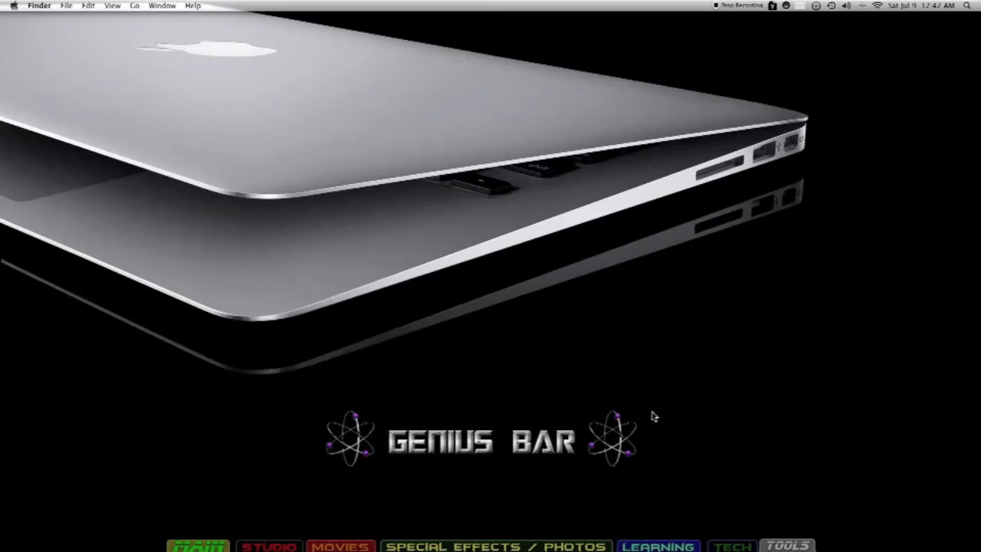
pyautogui.moveTo(712, 401)
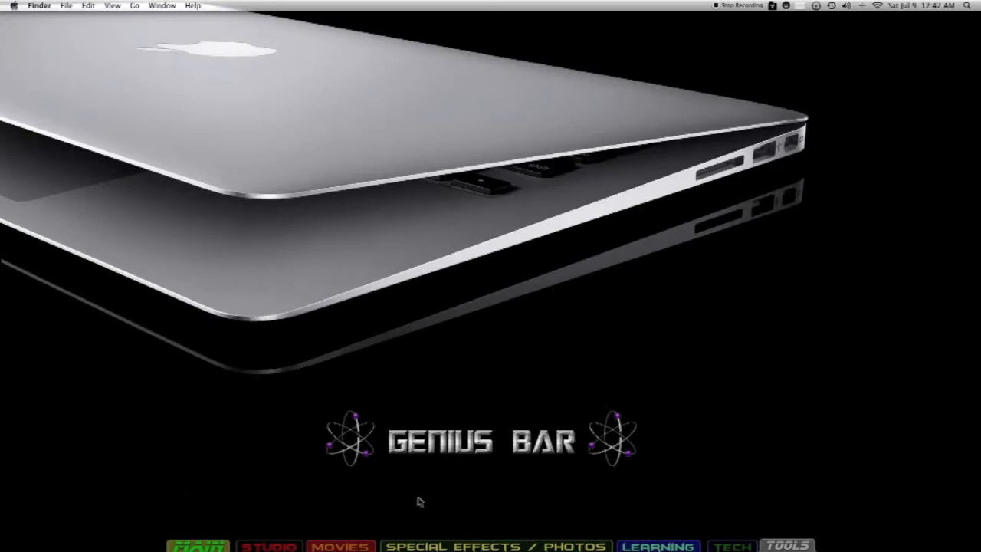
pyautogui.moveTo(561, 493)
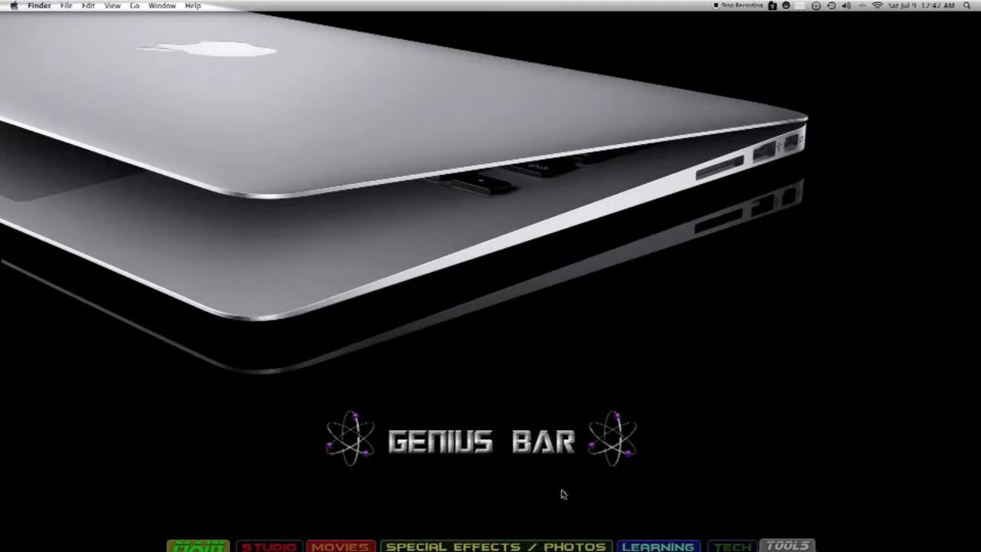
pyautogui.moveTo(494, 498)
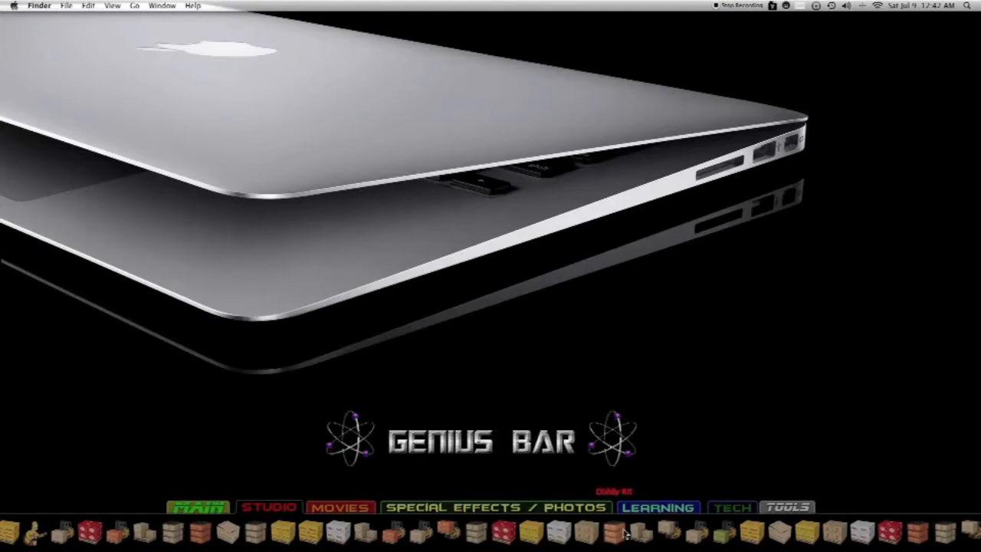
# - Expand the Studio, Movies, Special Effects / Photos and Learning app shelves
pyautogui.click(345, 505)
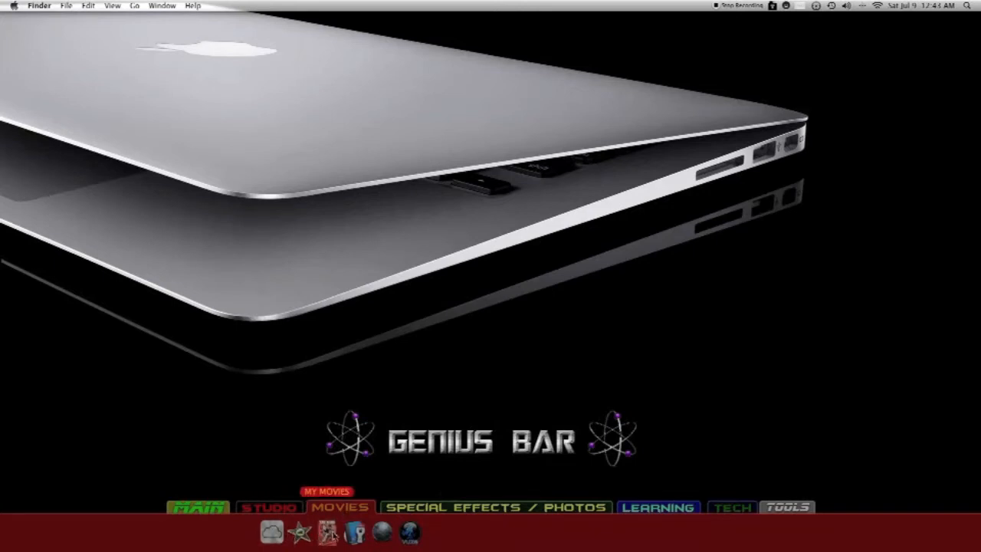
pyautogui.click(500, 507)
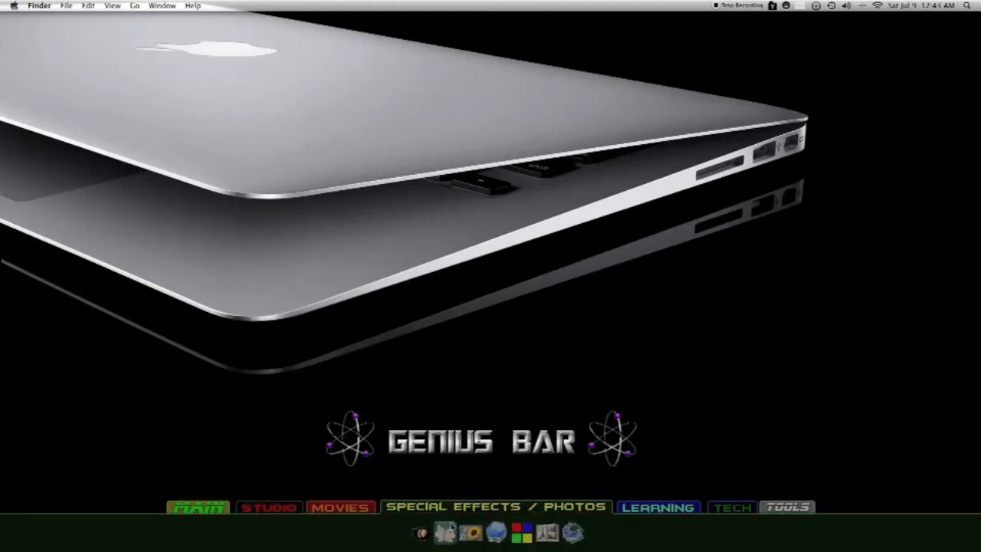
pyautogui.click(444, 529)
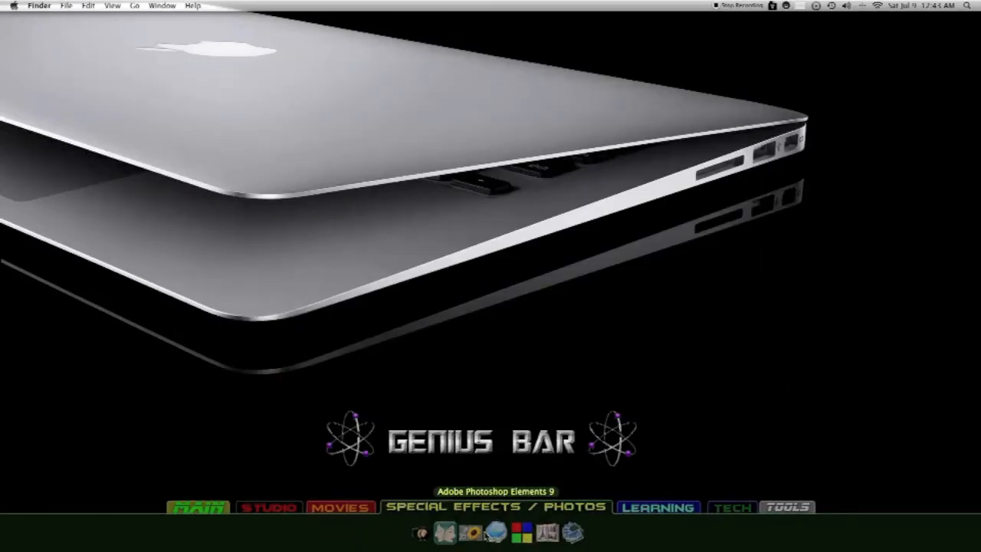
pyautogui.moveTo(475, 532)
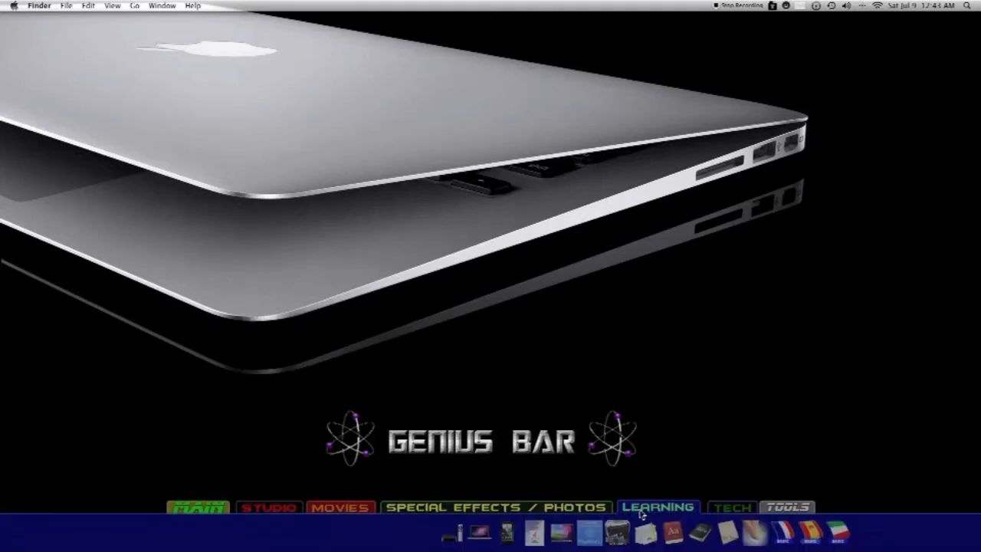
pyautogui.moveTo(630, 516)
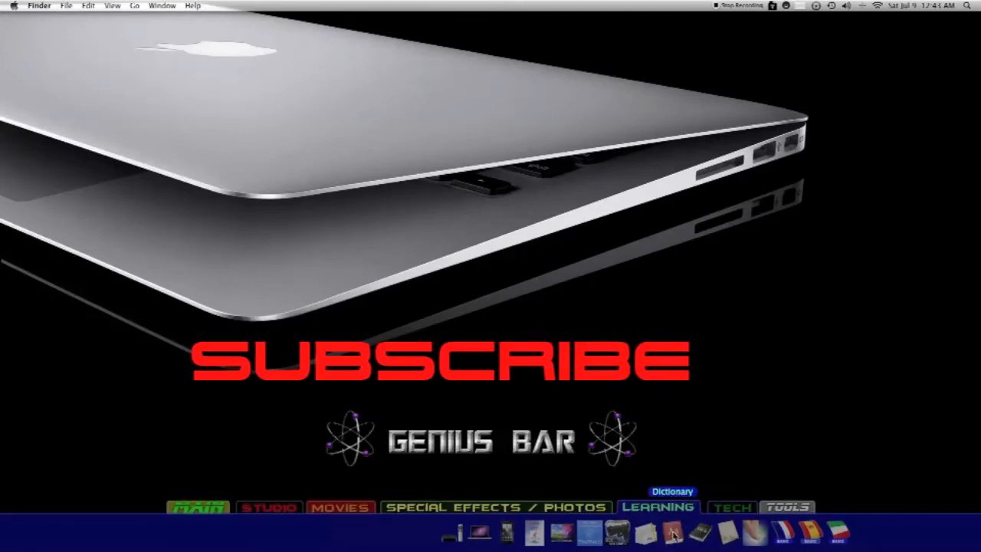
pyautogui.moveTo(762, 539)
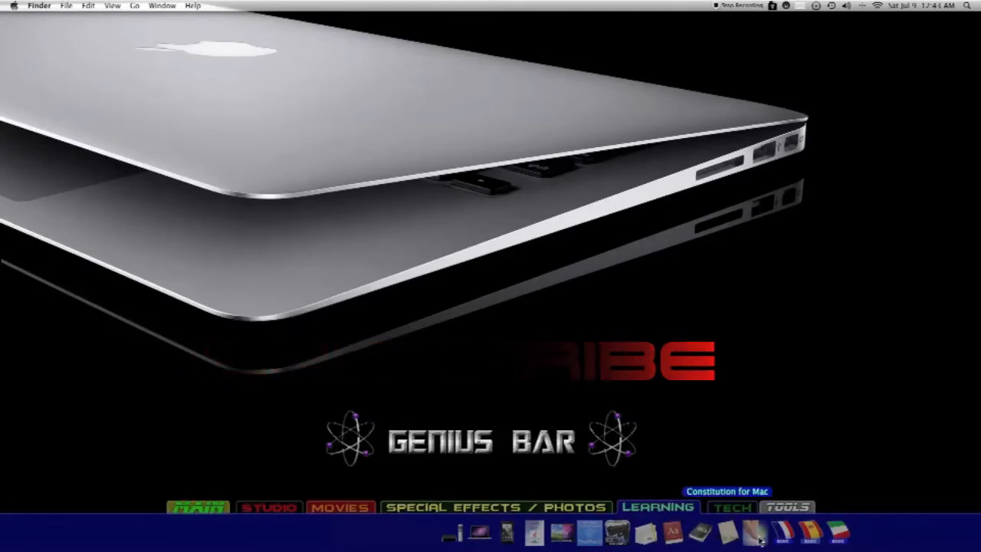
pyautogui.moveTo(844, 541)
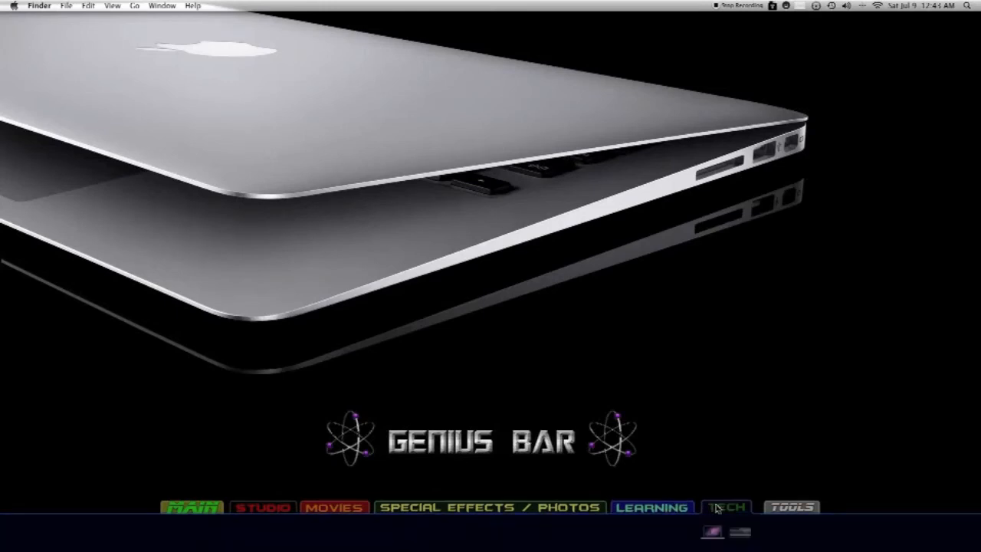
pyautogui.moveTo(712, 528)
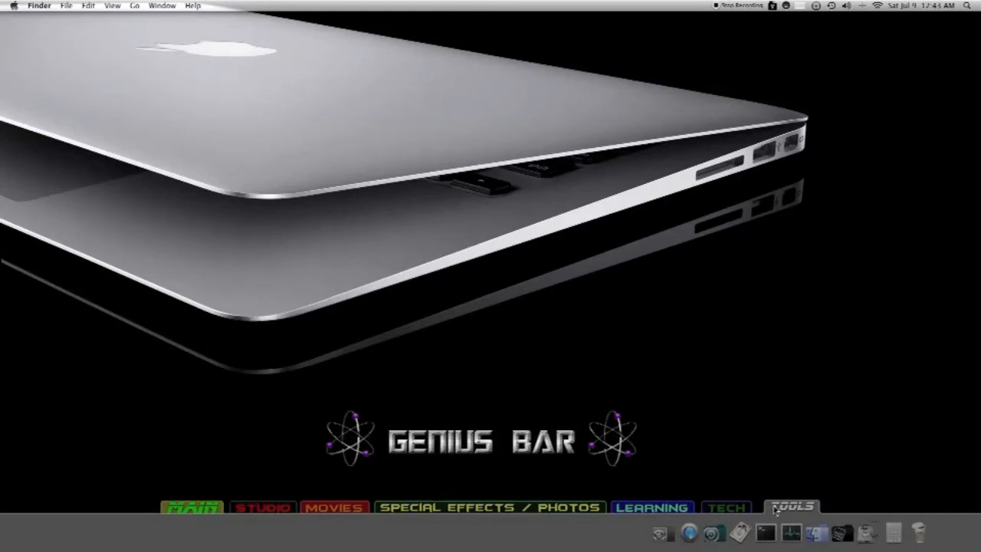
pyautogui.moveTo(665, 529)
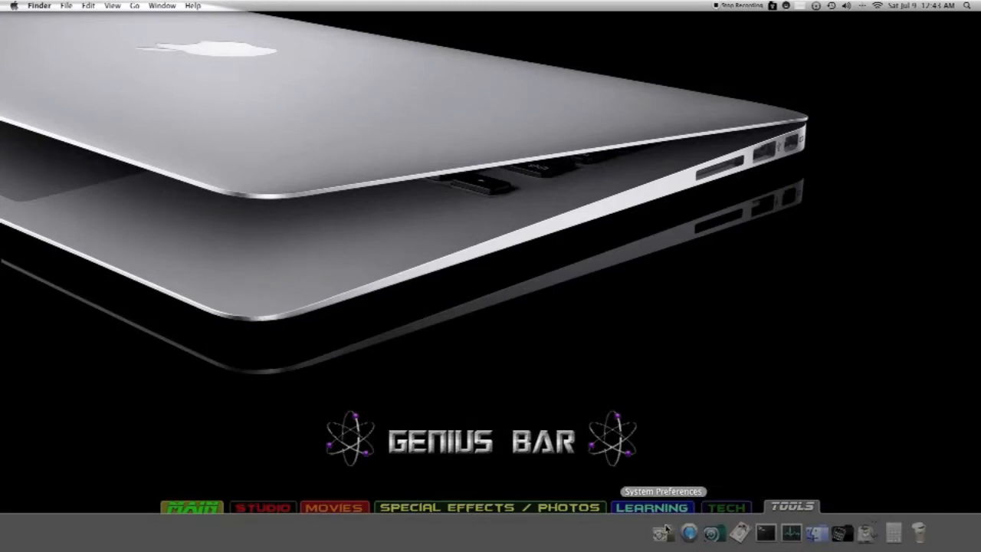
pyautogui.moveTo(695, 530)
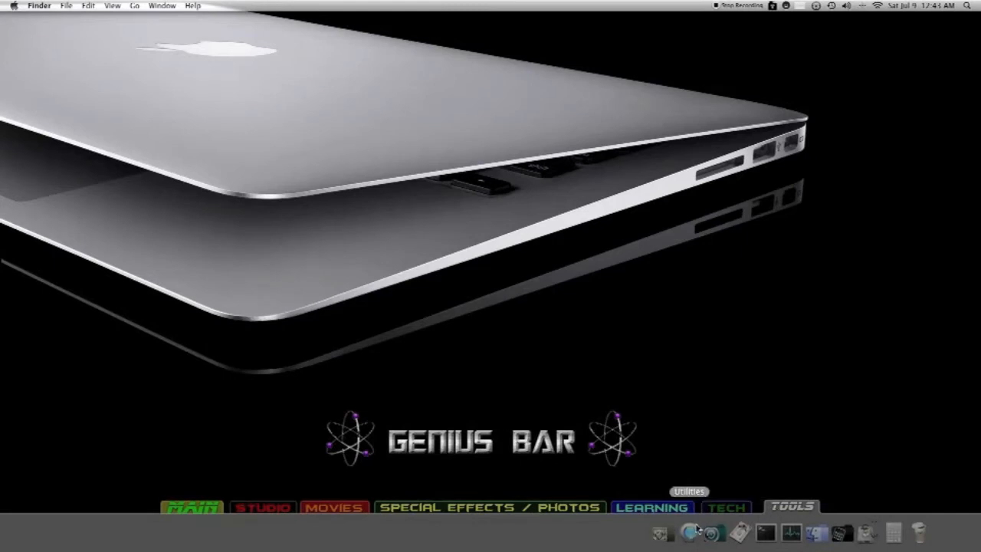
pyautogui.moveTo(764, 531)
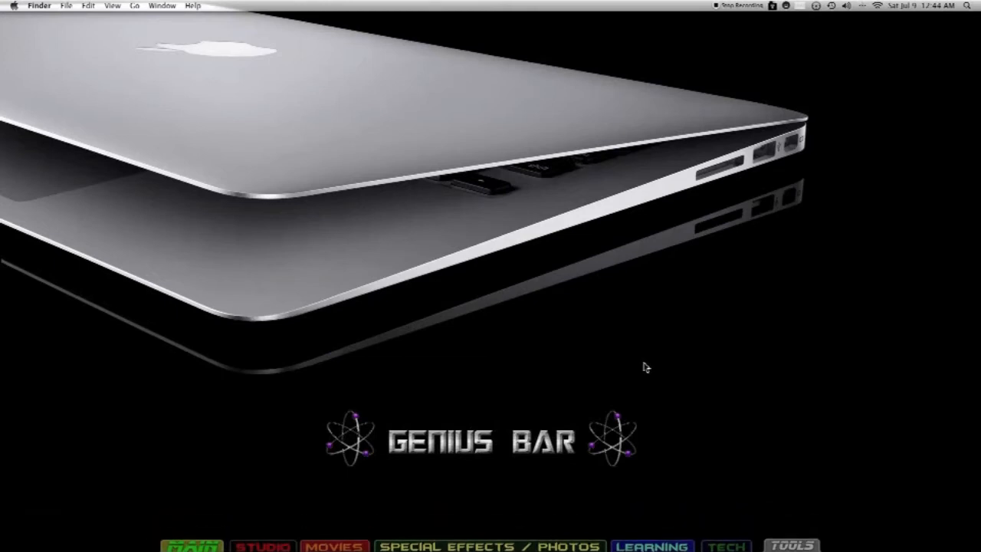
pyautogui.moveTo(778, 407)
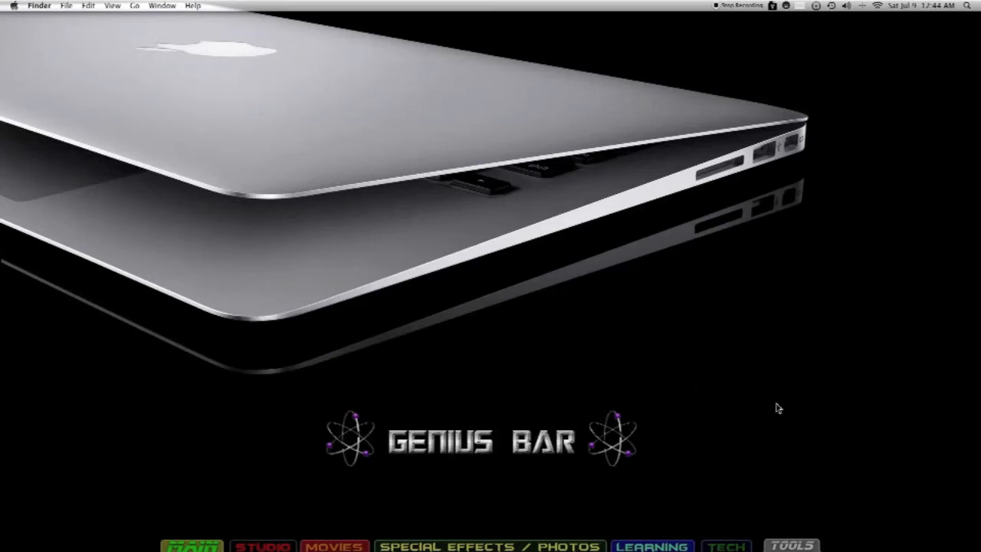
pyautogui.moveTo(934, 269)
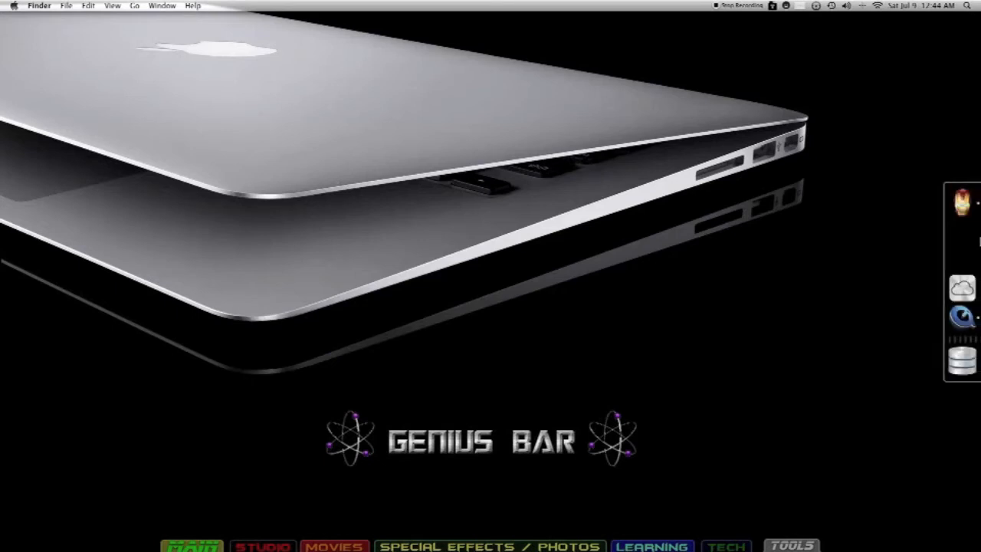
pyautogui.moveTo(963, 288)
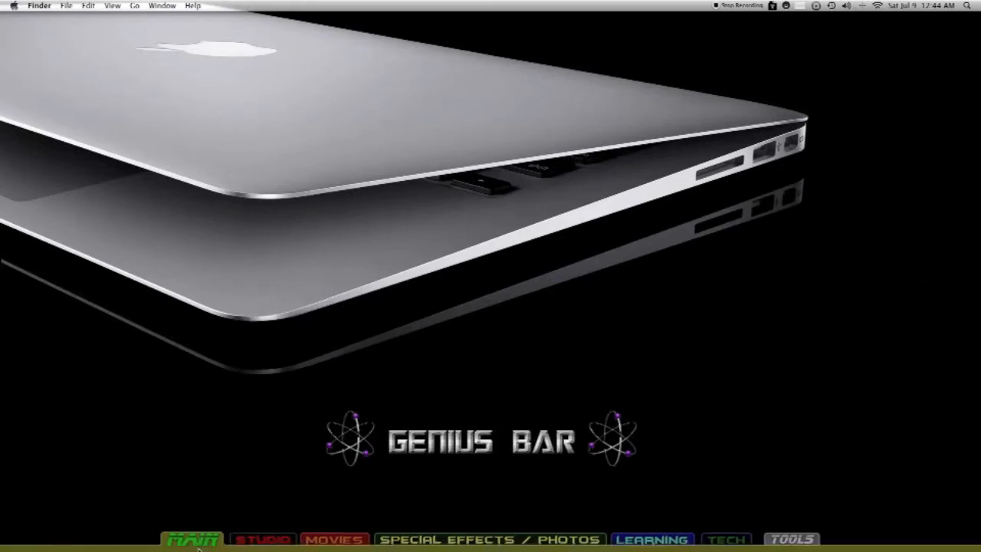
pyautogui.moveTo(447, 318)
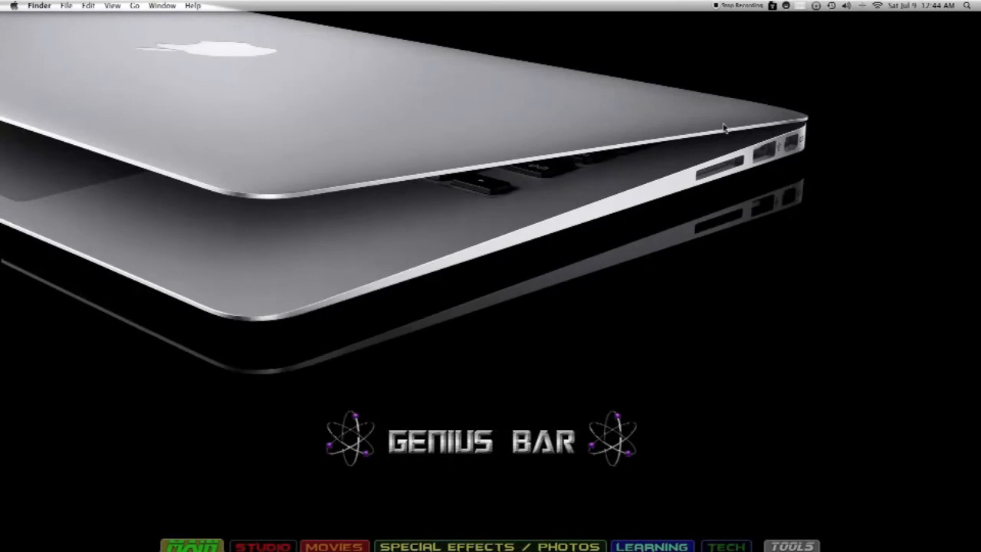
pyautogui.moveTo(786, 30)
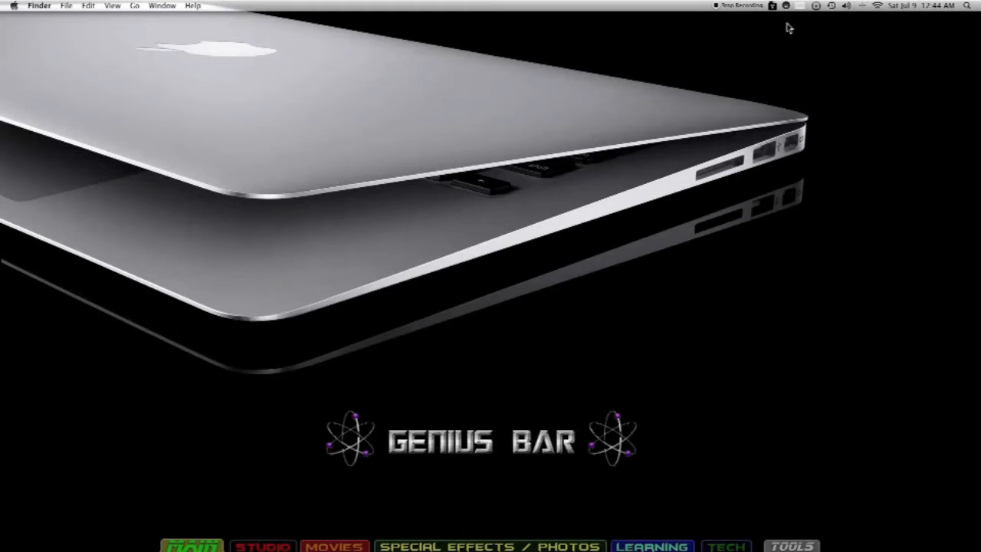
pyautogui.click(767, 5)
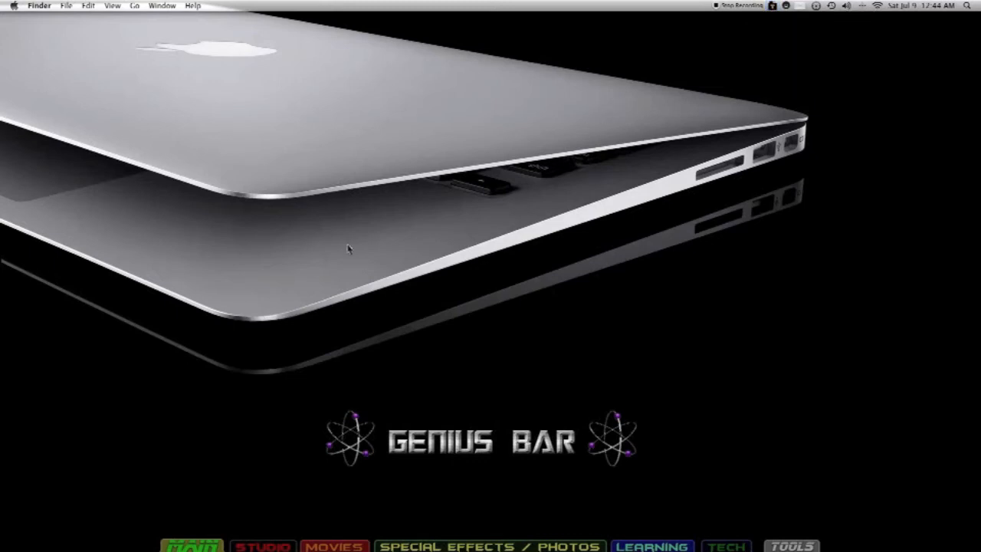
pyautogui.moveTo(722, 511)
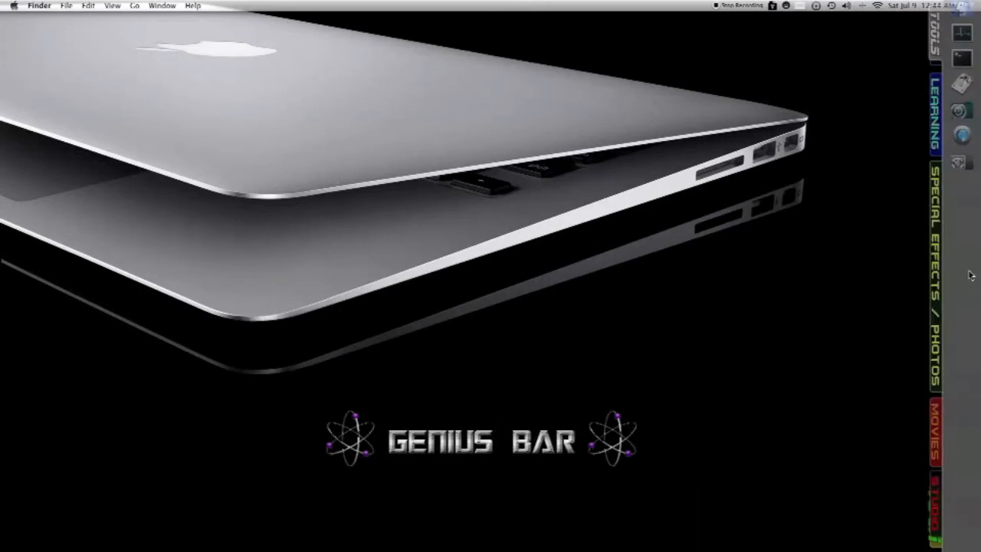
pyautogui.moveTo(752, 265)
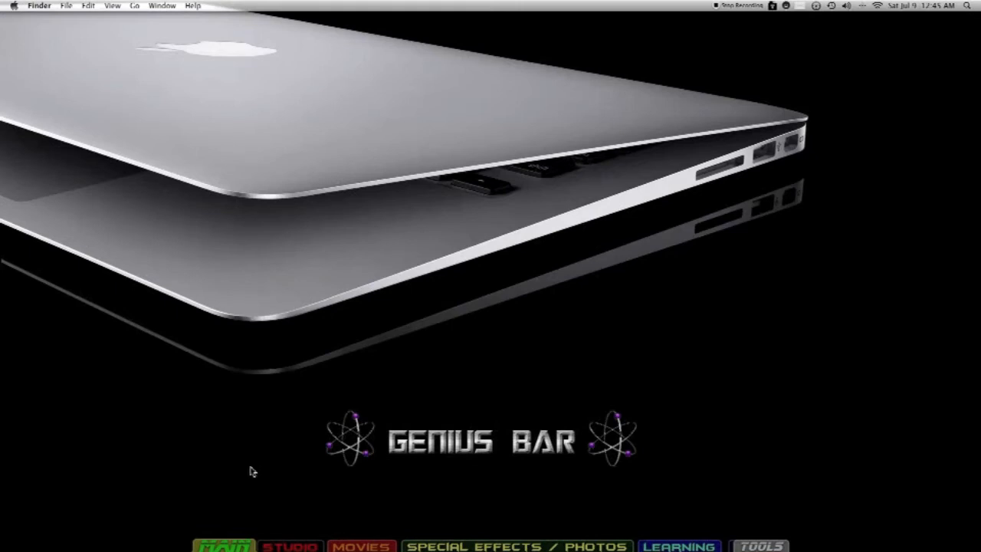
pyautogui.moveTo(252, 477)
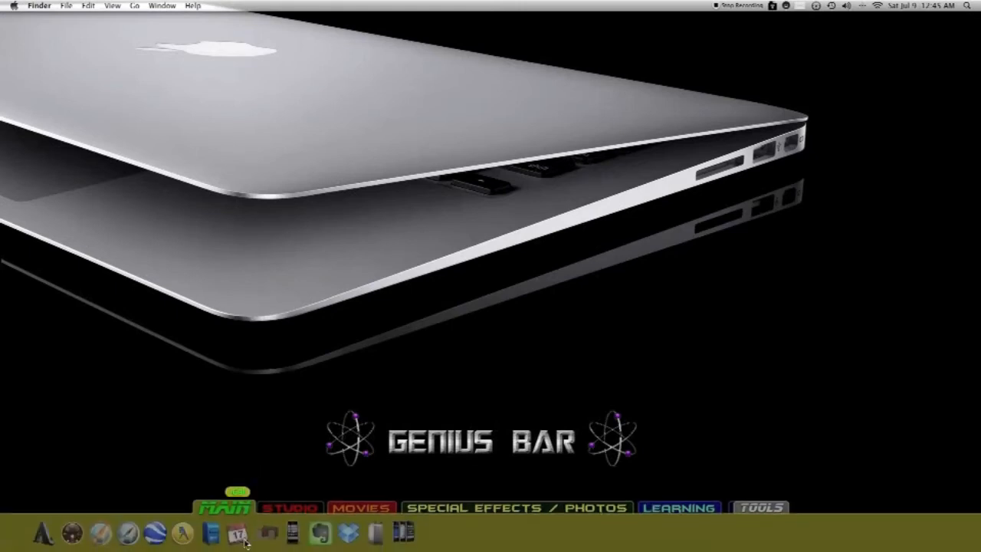
pyautogui.rightClick(228, 524)
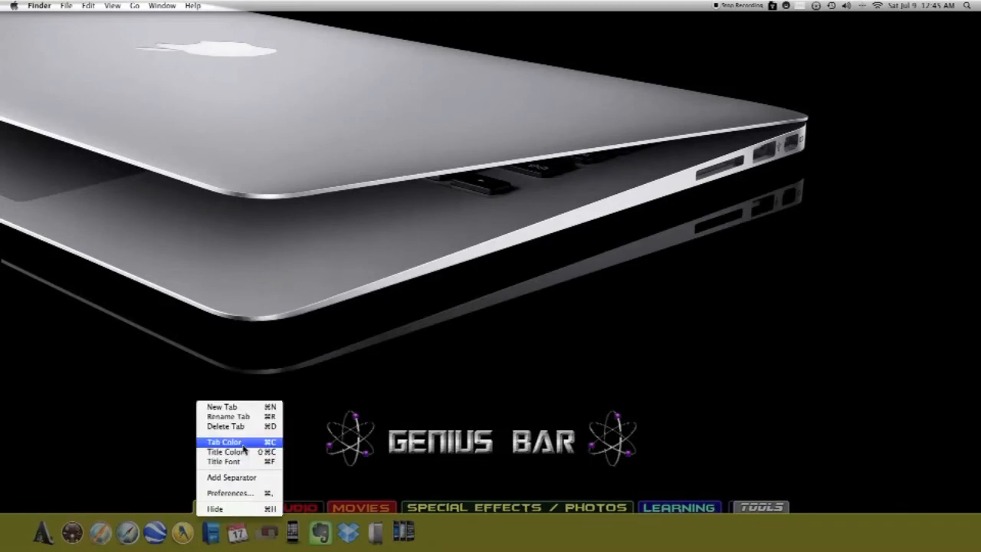
pyautogui.moveTo(230, 450)
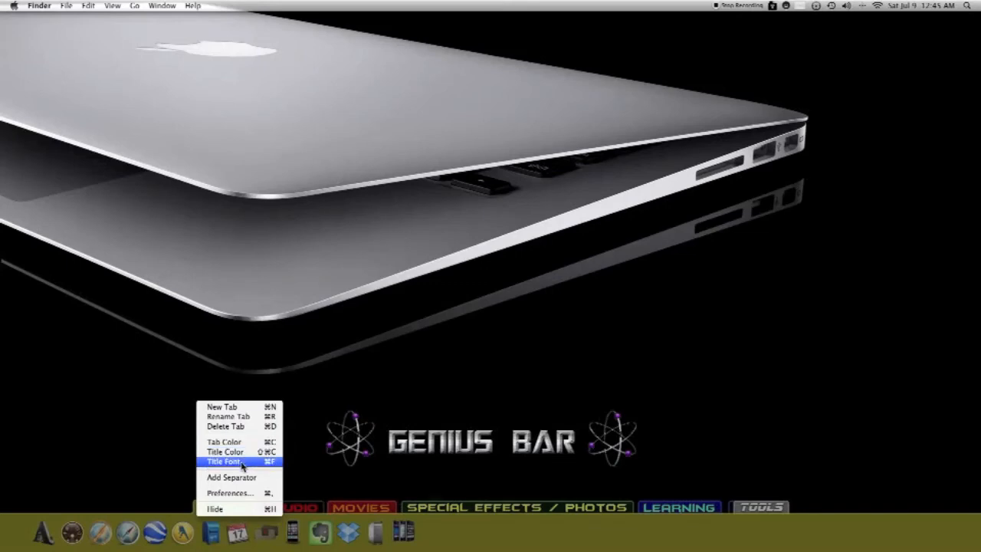
pyautogui.click(230, 458)
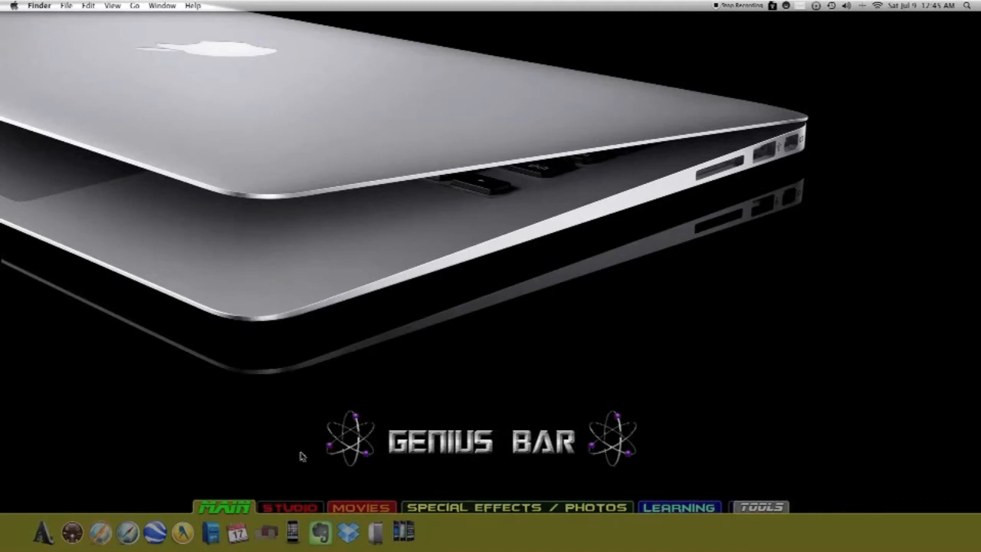
# - Open the STUDIO tab to show its application icons
pyautogui.click(517, 506)
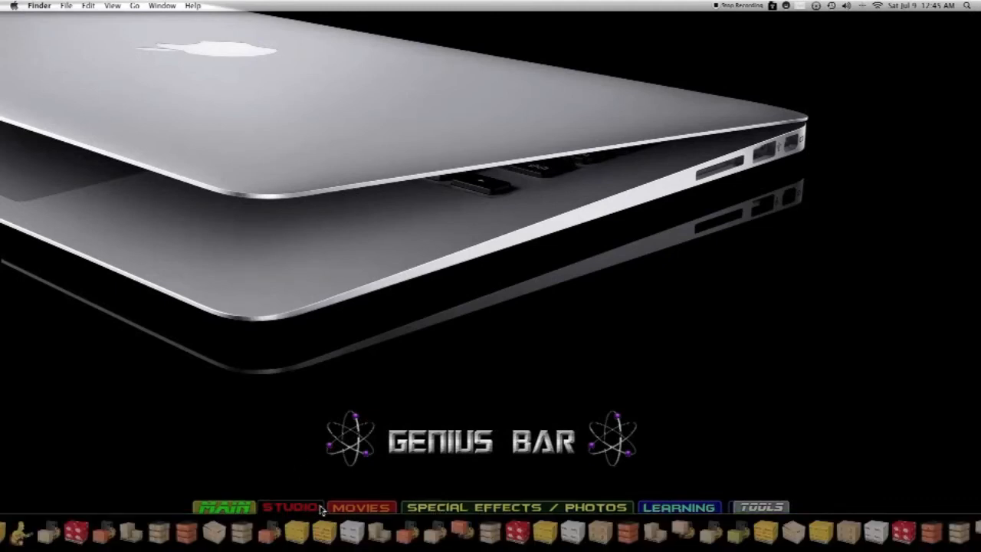
pyautogui.moveTo(320, 505)
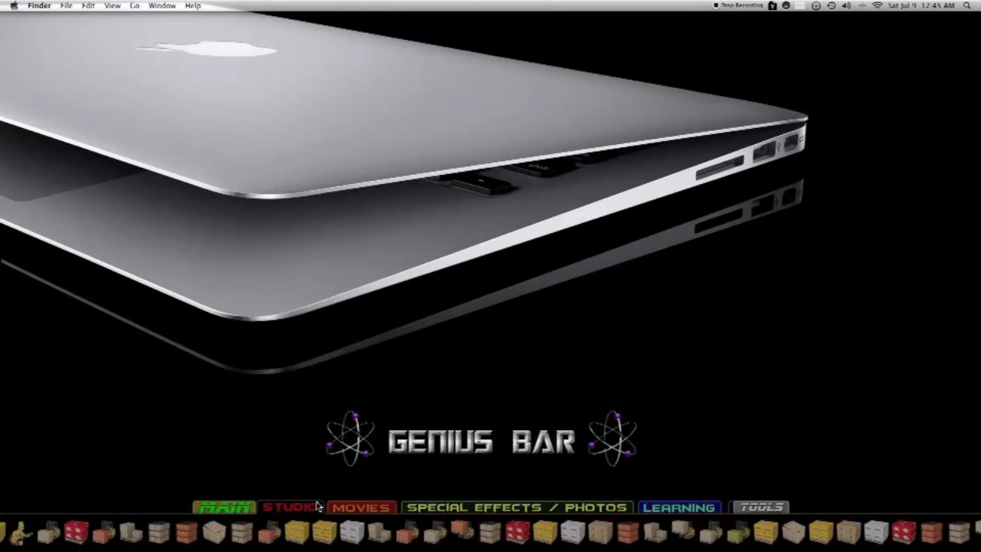
pyautogui.moveTo(329, 508)
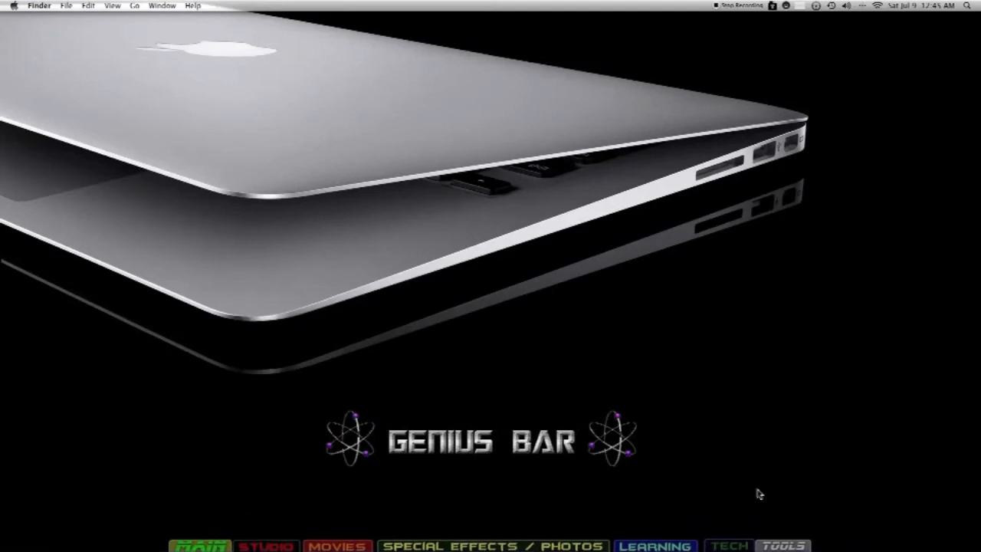
pyautogui.moveTo(840, 544)
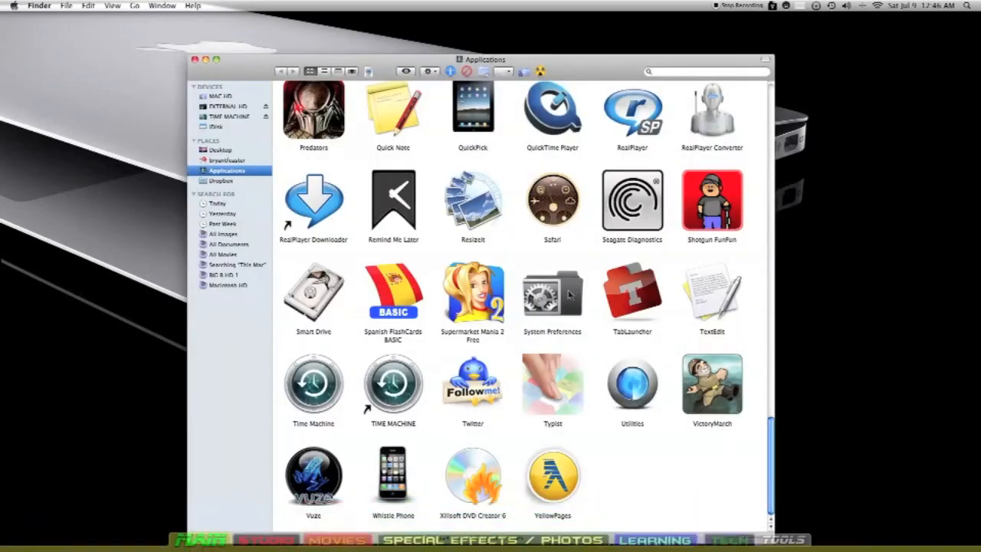
# - Drag an application from the Applications folder onto the TECH tab
pyautogui.moveTo(471, 295); pyautogui.dragTo(632, 383)
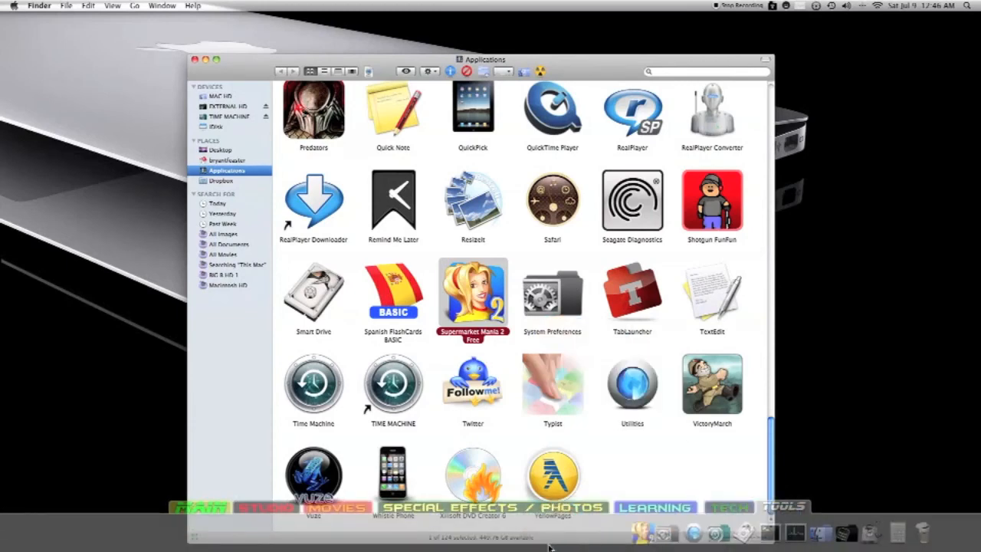
pyautogui.moveTo(640, 530)
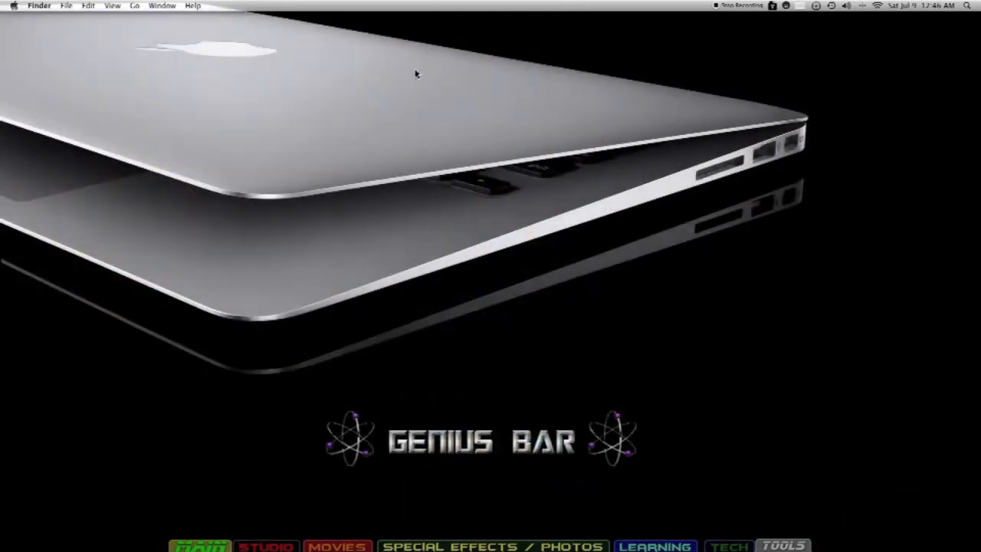
pyautogui.moveTo(632, 354)
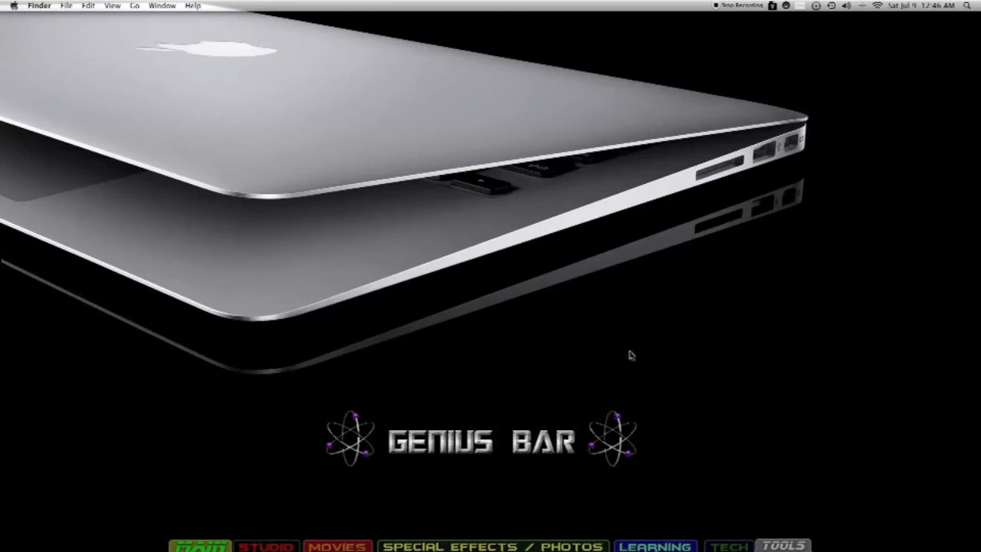
pyautogui.moveTo(621, 485)
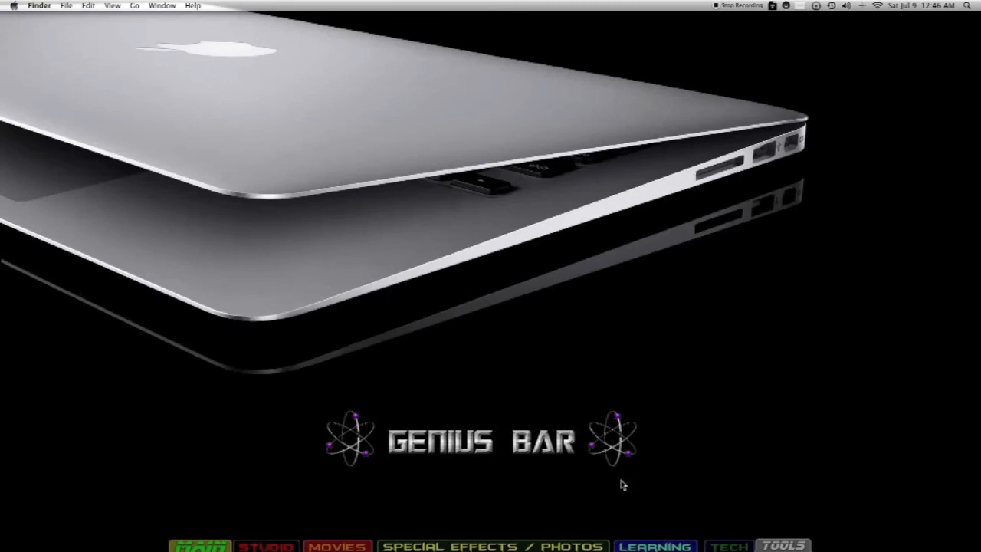
pyautogui.moveTo(192, 517)
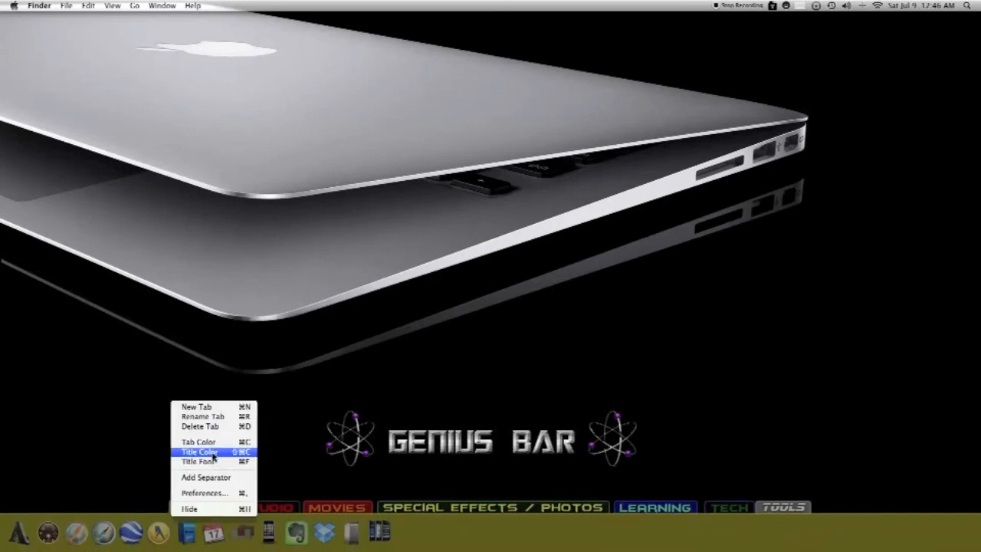
pyautogui.moveTo(214, 445)
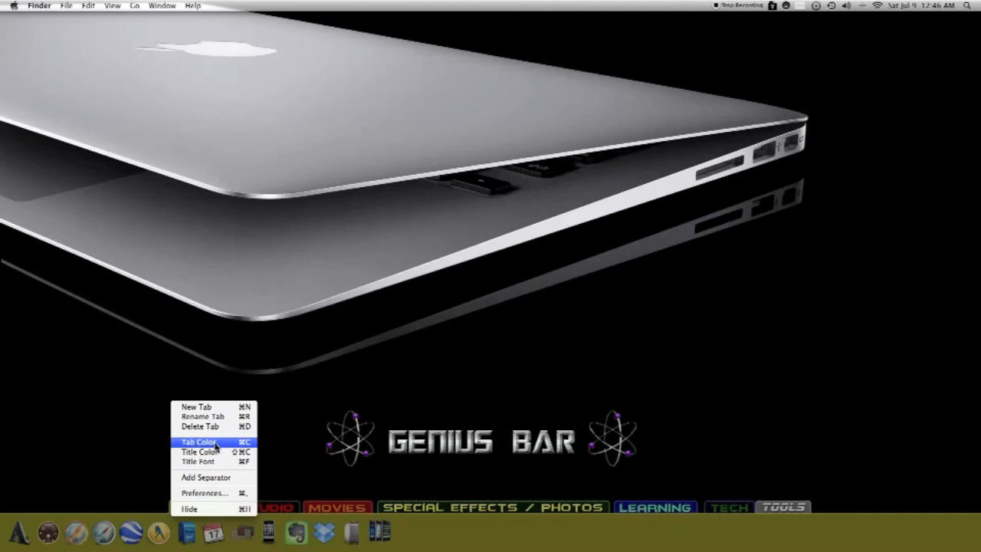
# - Choose Tab Color for the MAIN tab to open the Colors panel
pyautogui.click(198, 439)
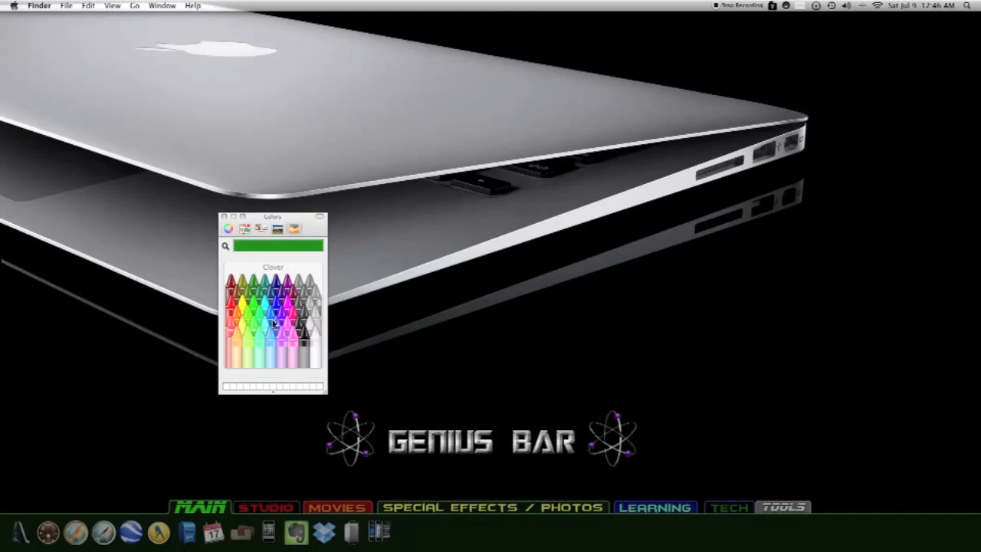
# - Pick the yellow crayon as the MAIN tab's colour
pyautogui.click(290, 341)
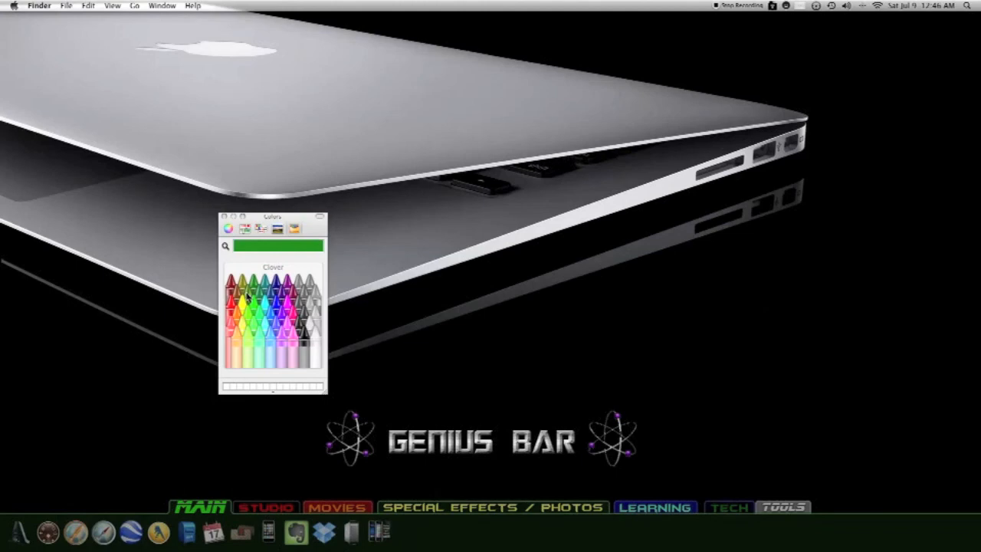
pyautogui.click(243, 311)
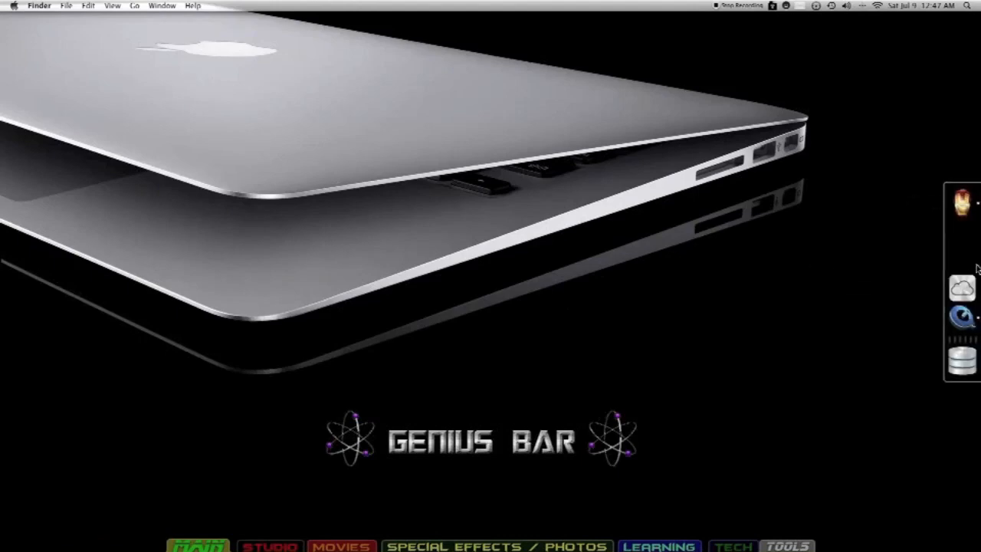
pyautogui.moveTo(977, 252)
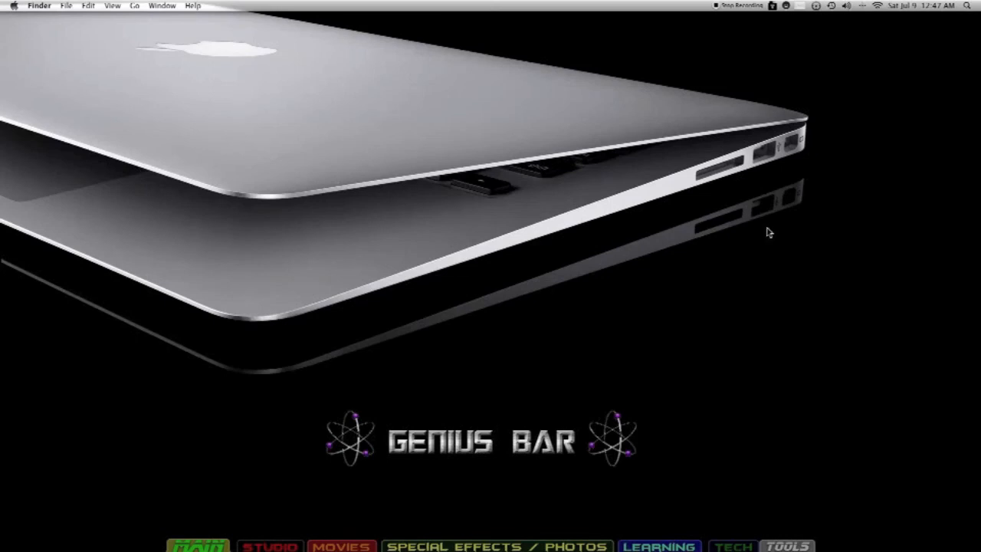
pyautogui.moveTo(654, 178)
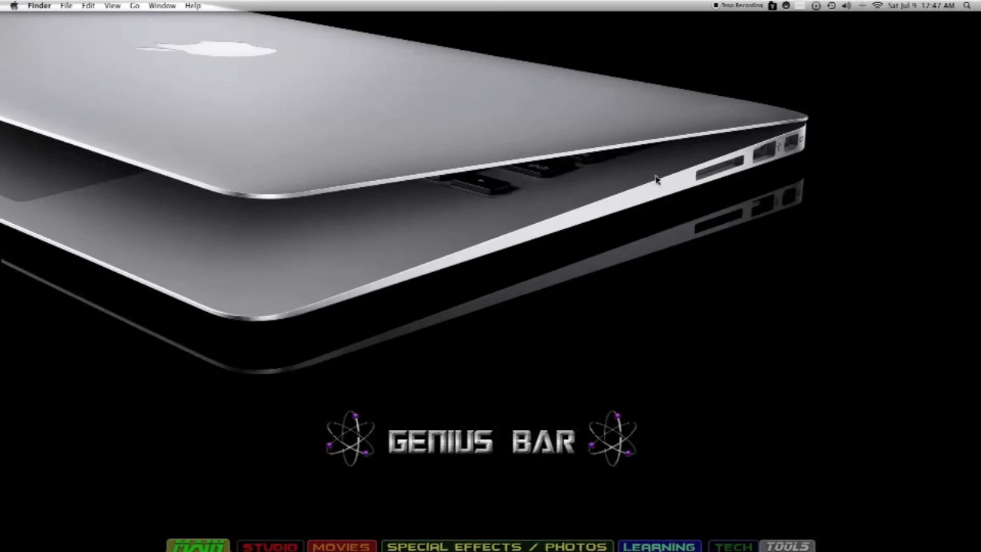